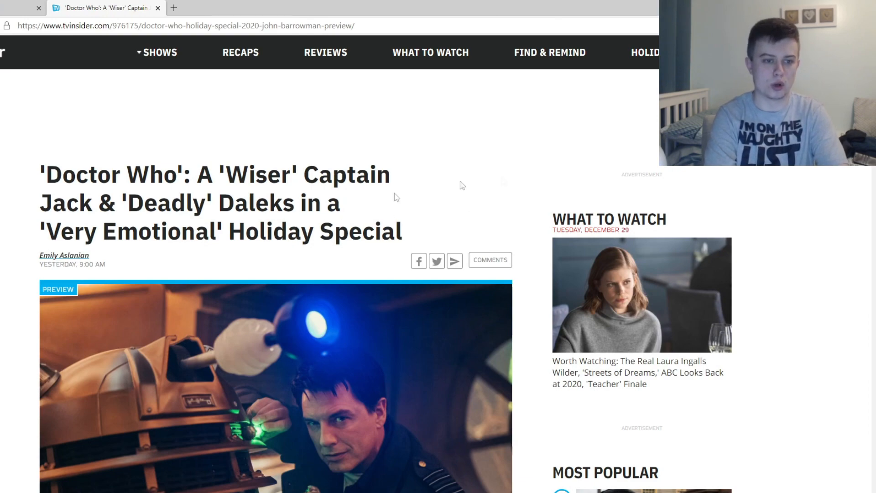
- Scroll past the headline and hero photo to the opening paragraphs on Revolution of the Daleks
{"action": "scroll", "scroll_direction": "down", "scroll_amount": 3}
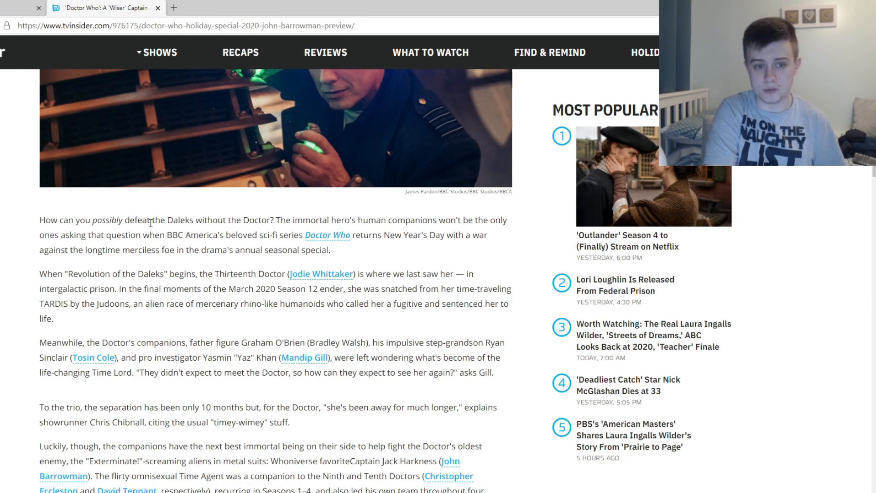
{"action": "mouse_move", "coordinate": [338, 216]}
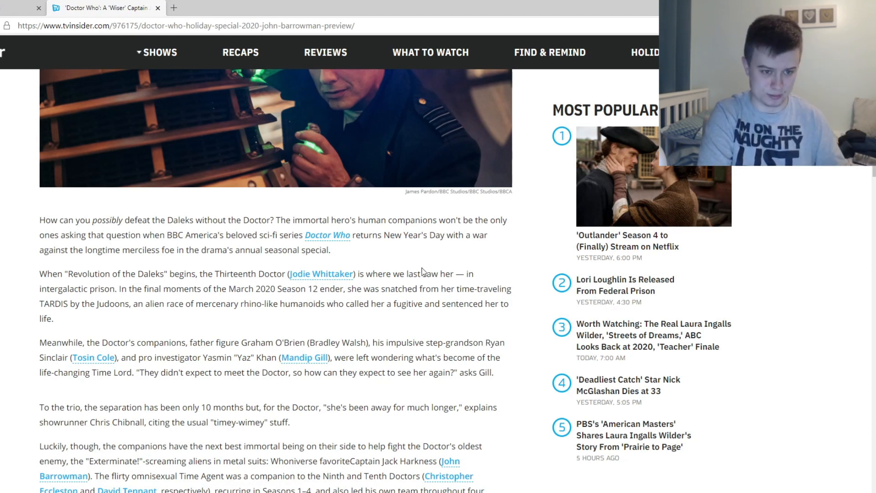
{"action": "mouse_move", "coordinate": [398, 271]}
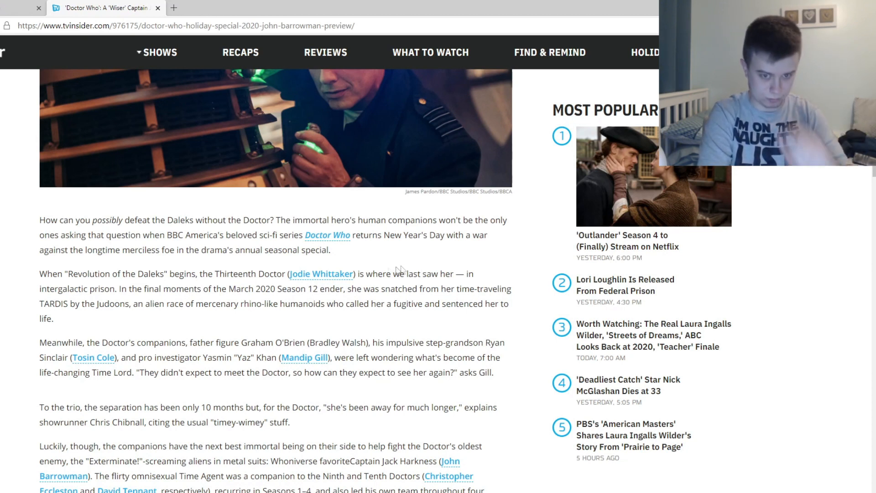
{"action": "double_click", "coordinate": [304, 357]}
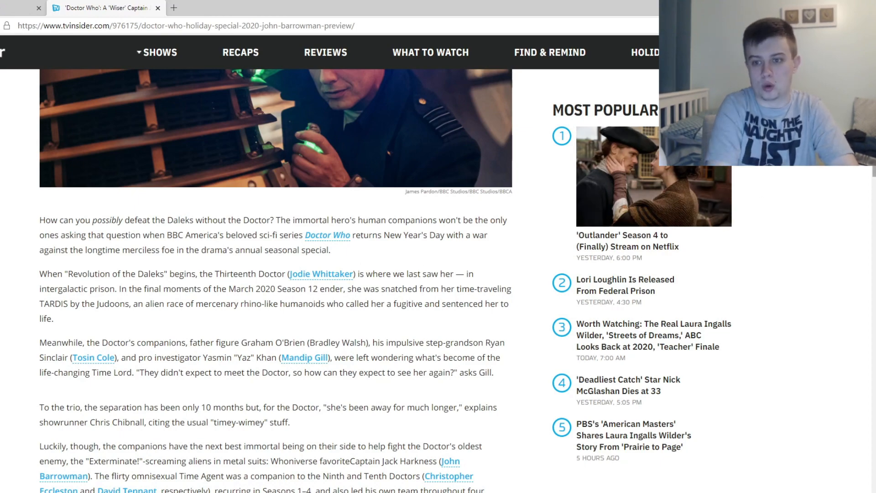
- Scroll down to Chibnall's praise of John Barrowman and his Captain Jack return quotes
{"action": "scroll", "scroll_direction": "down", "scroll_amount": 3}
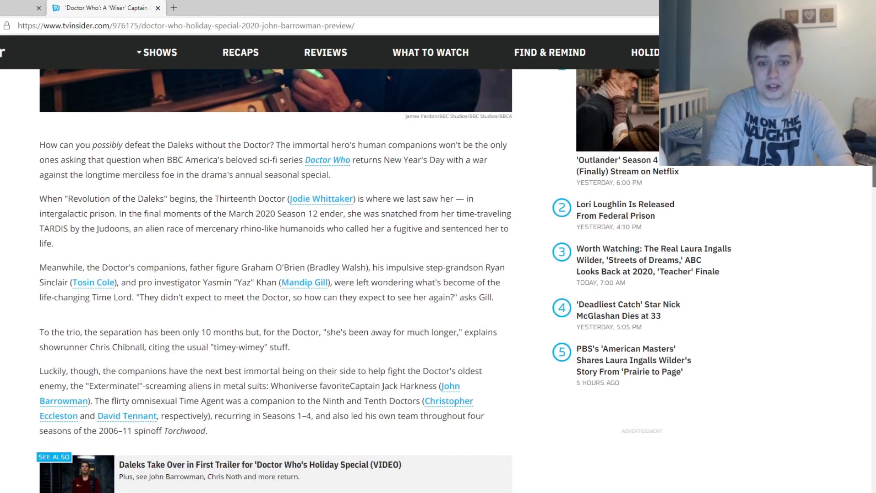
{"action": "scroll", "scroll_direction": "down", "scroll_amount": 3}
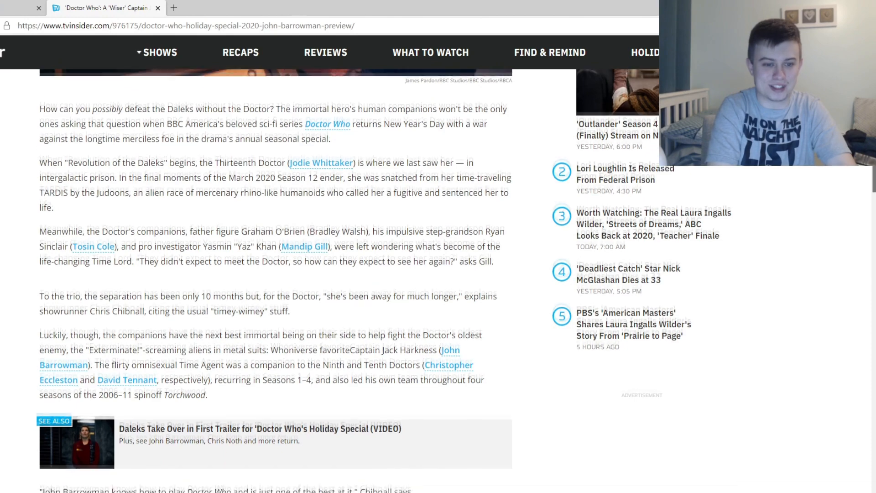
{"action": "scroll", "scroll_direction": "down", "scroll_amount": 3}
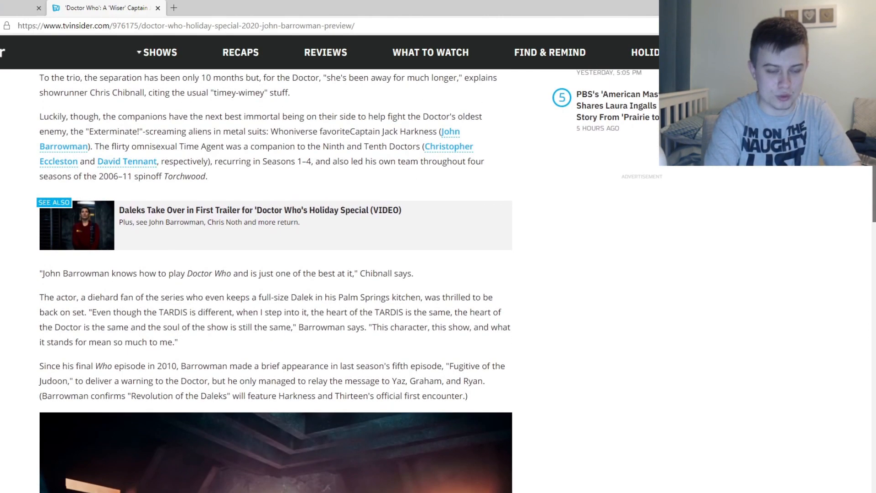
- Scroll past the second photo to the wiser Jack, Chris Noth villain, and sleek Dalek paragraphs
{"action": "scroll", "scroll_direction": "down", "scroll_amount": 3}
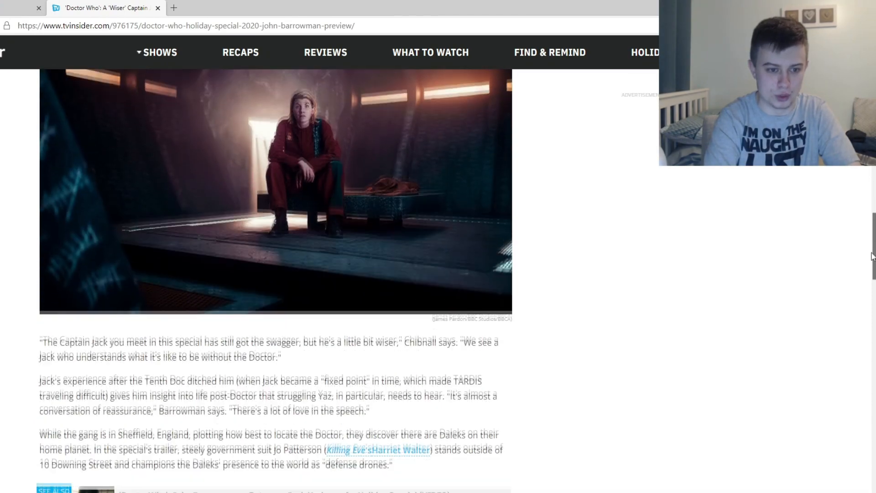
{"action": "scroll", "scroll_direction": "down", "scroll_amount": 3}
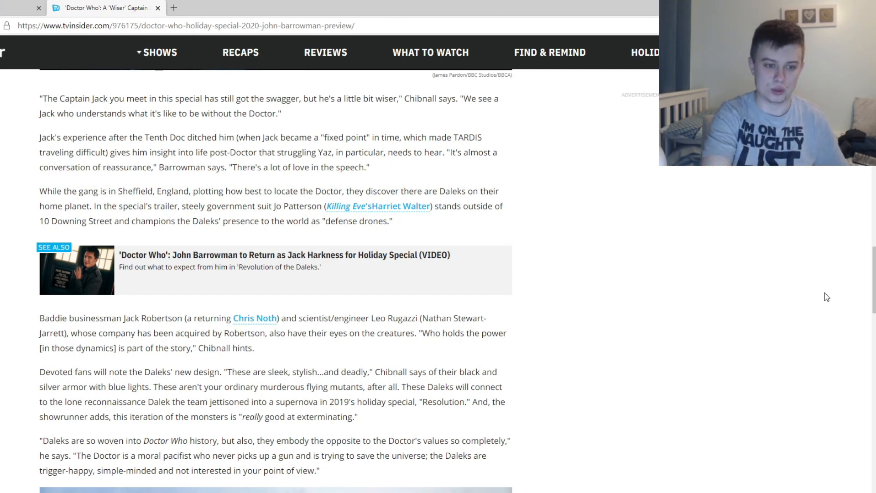
- Scroll past the Dalek photo to Graham and Ryan's farewell and the January 1 BBC America airdate
{"action": "scroll", "scroll_direction": "down", "scroll_amount": 3}
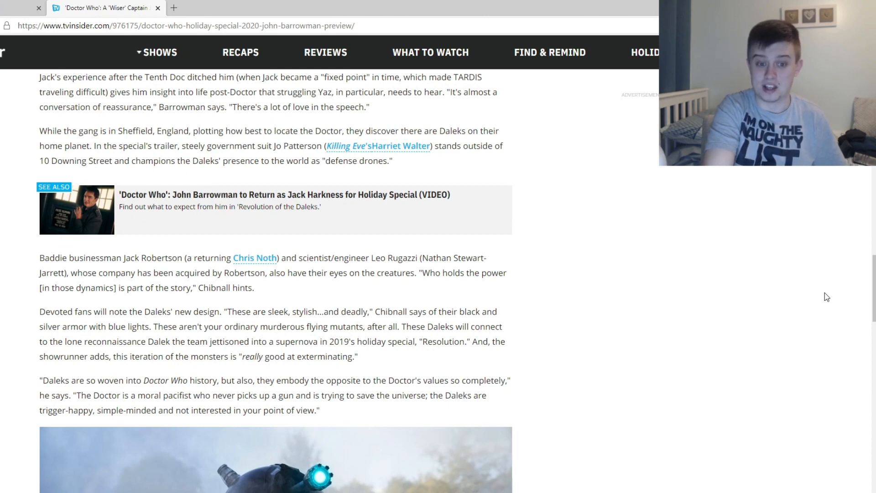
{"action": "scroll", "scroll_direction": "down", "scroll_amount": 3}
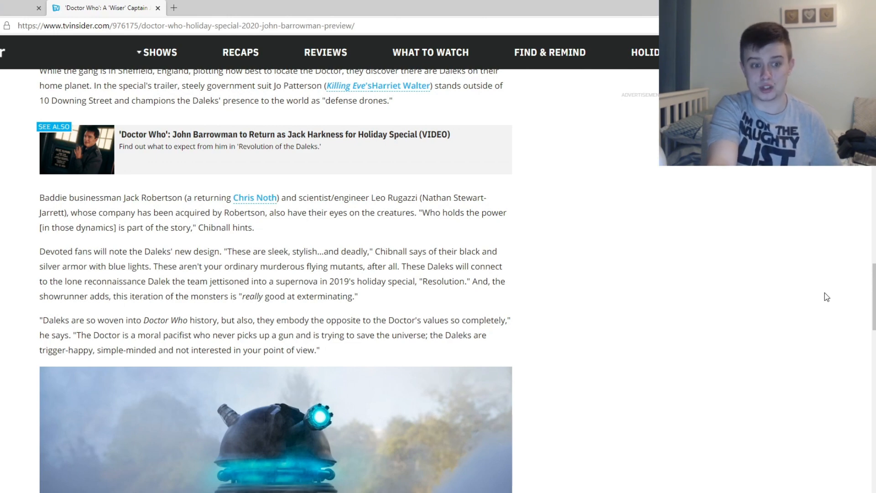
{"action": "scroll", "scroll_direction": "down", "scroll_amount": 3}
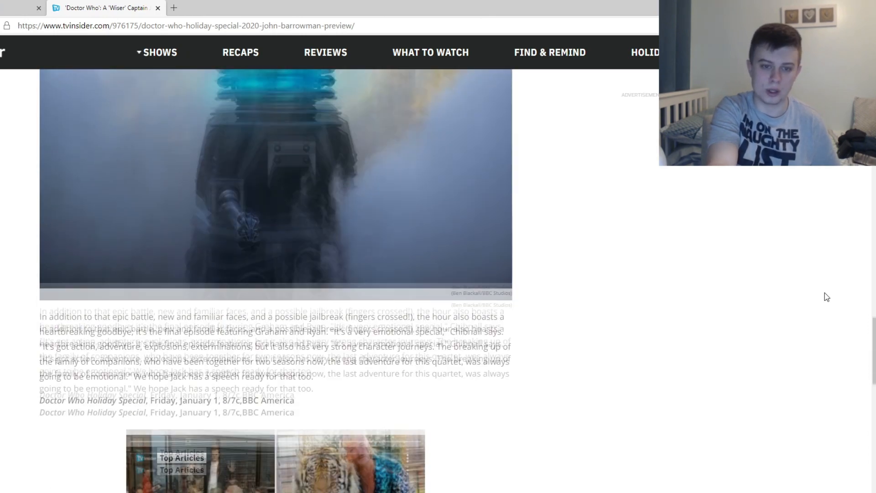
{"action": "scroll", "scroll_direction": "down", "scroll_amount": 3}
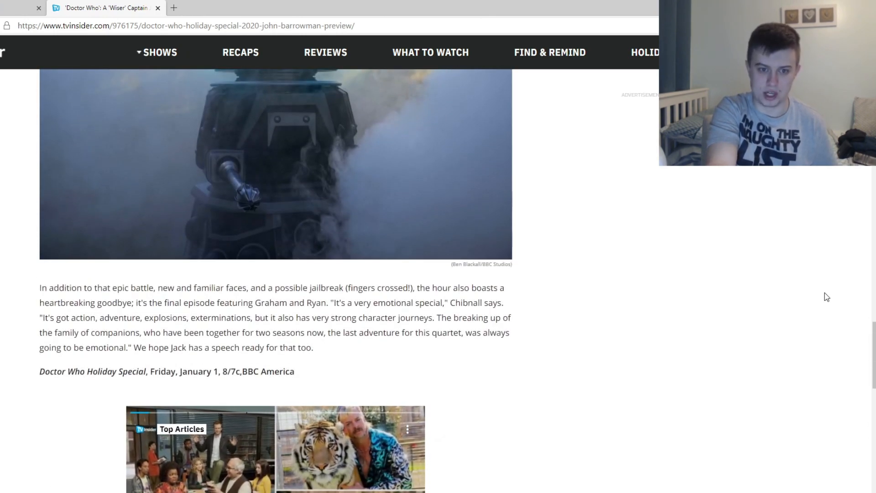